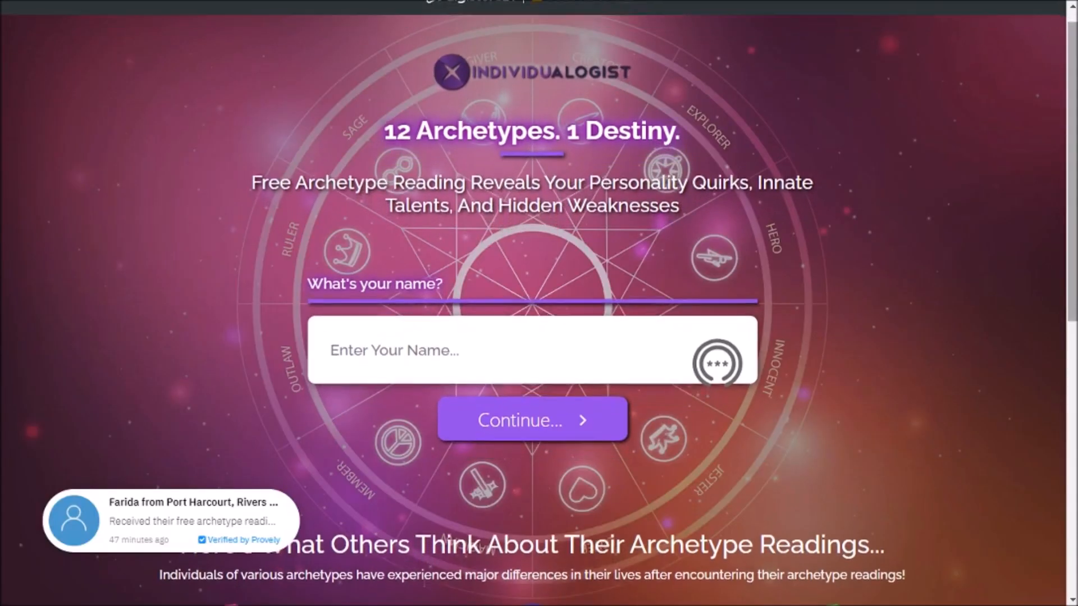
pyautogui.scroll(-3)
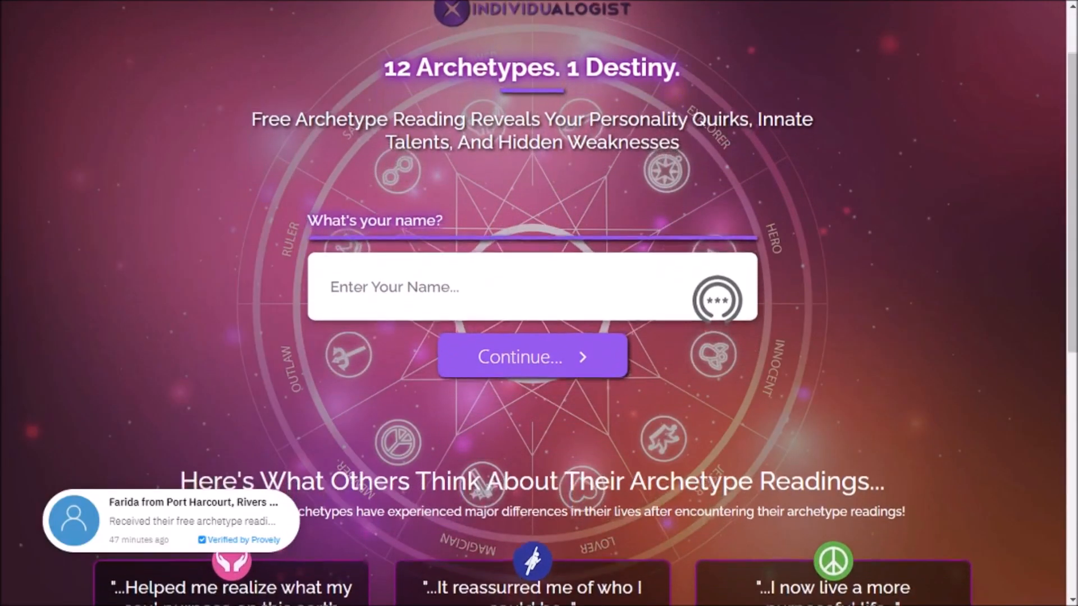
pyautogui.scroll(-3)
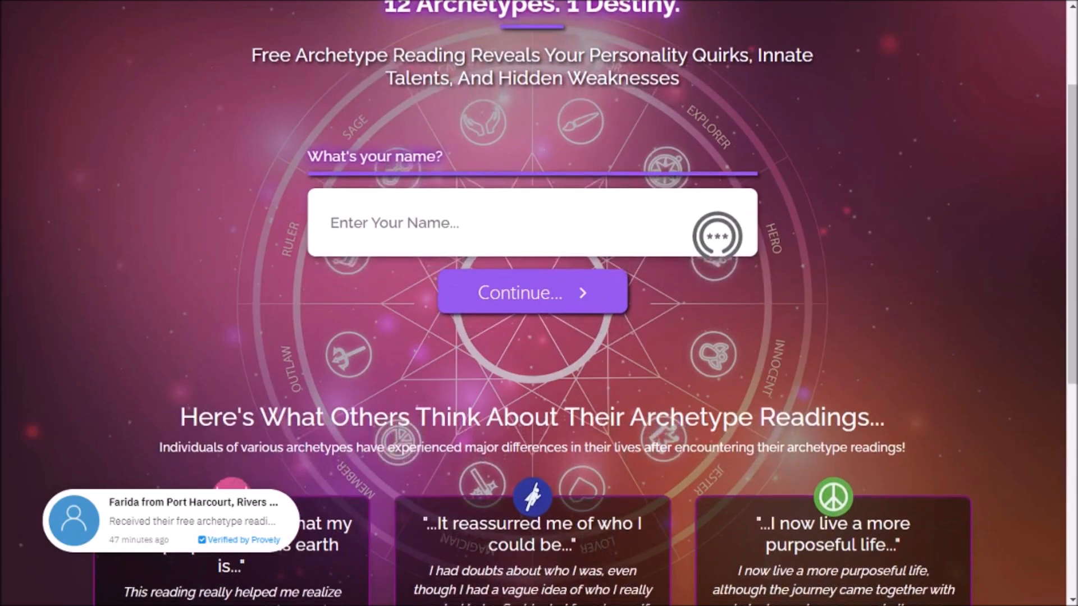
pyautogui.scroll(-3)
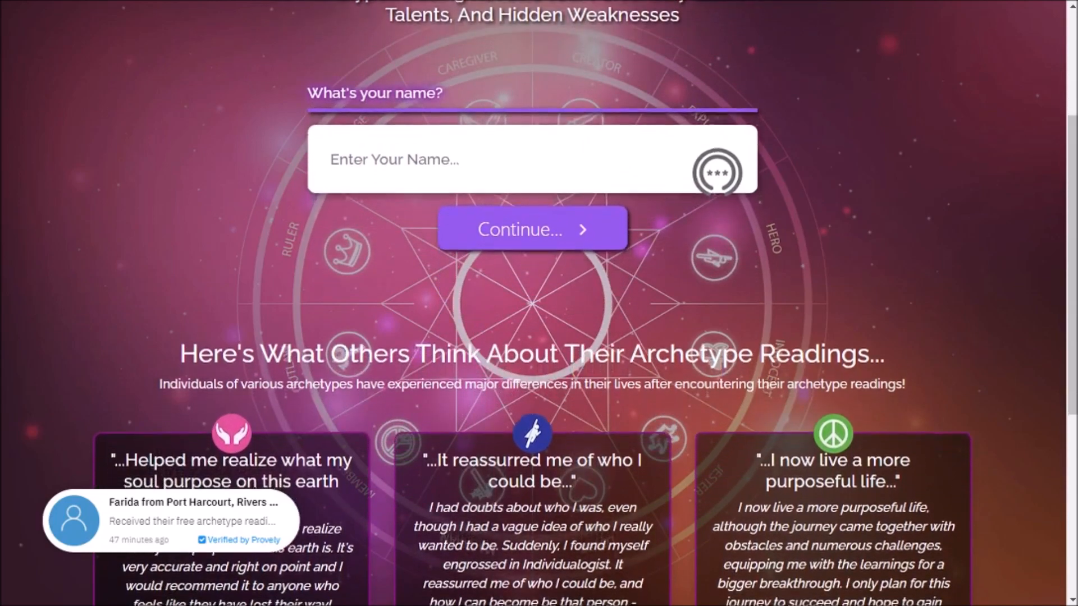
pyautogui.scroll(-3)
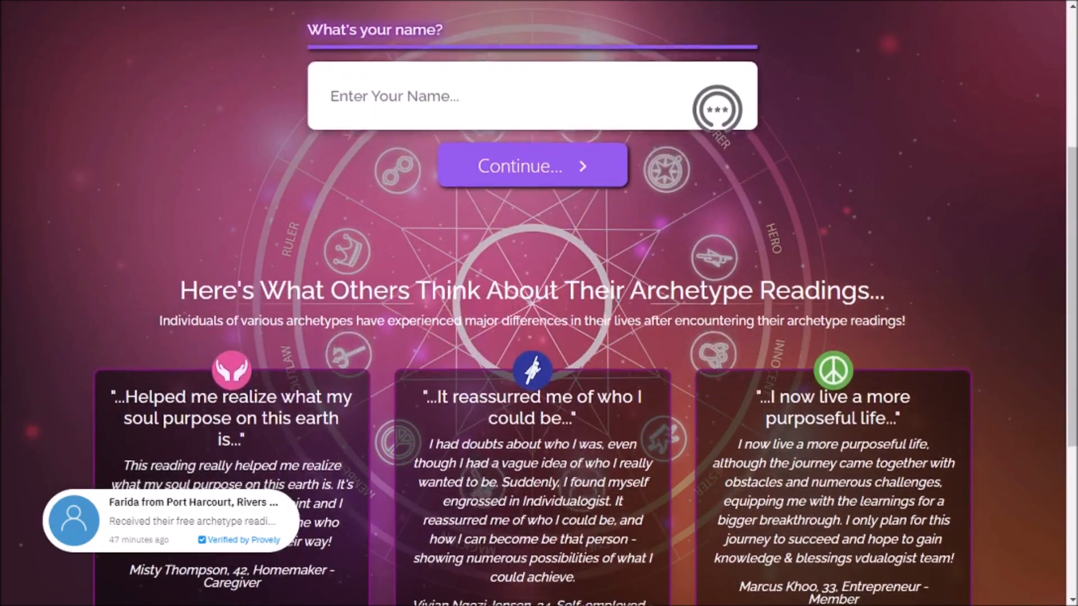
pyautogui.scroll(-3)
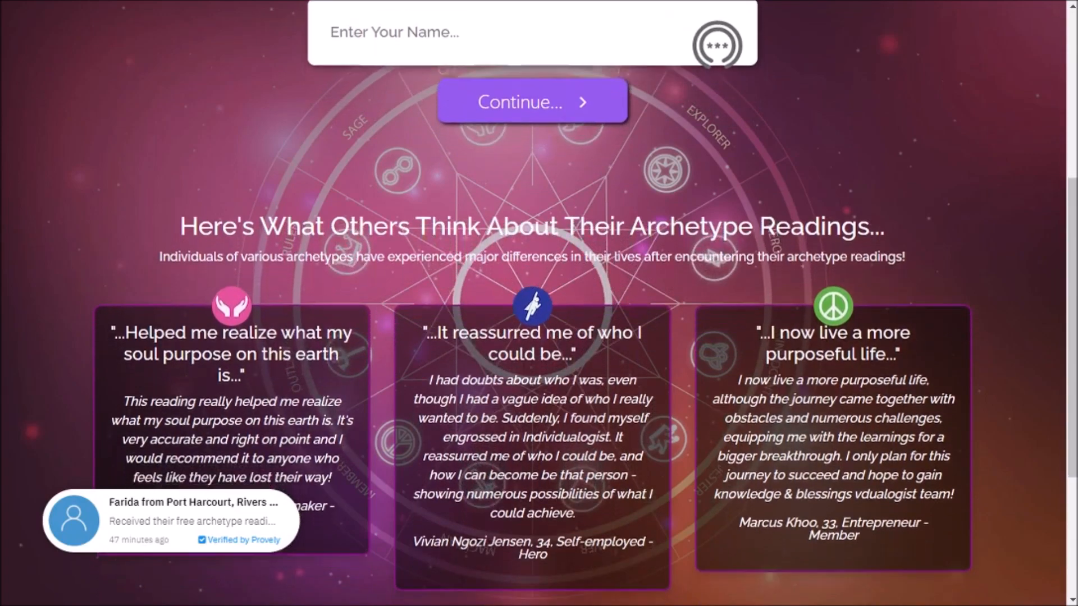
pyautogui.scroll(-3)
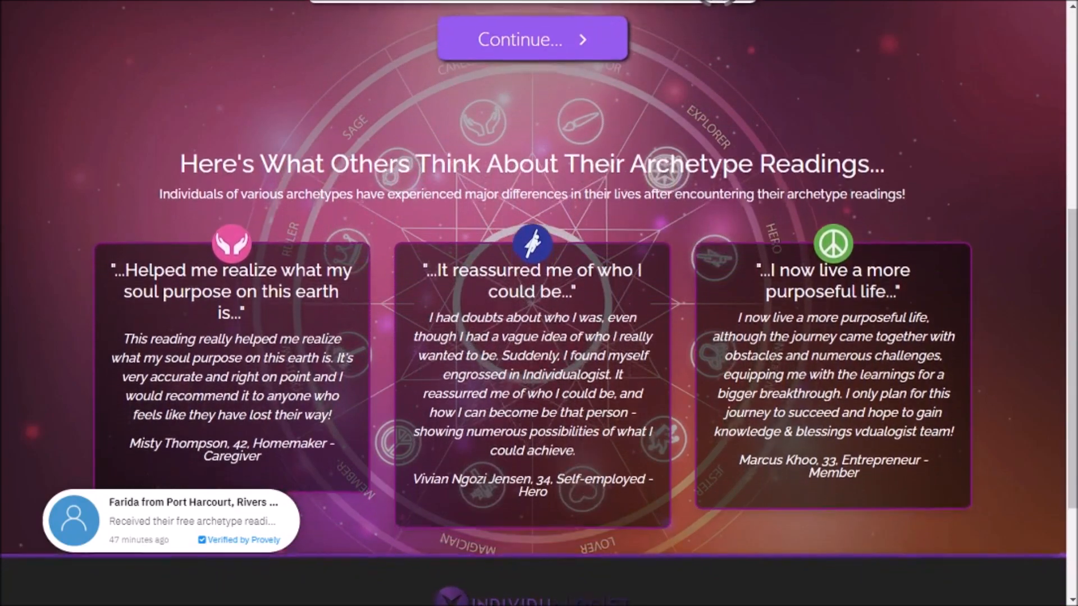
pyautogui.scroll(-3)
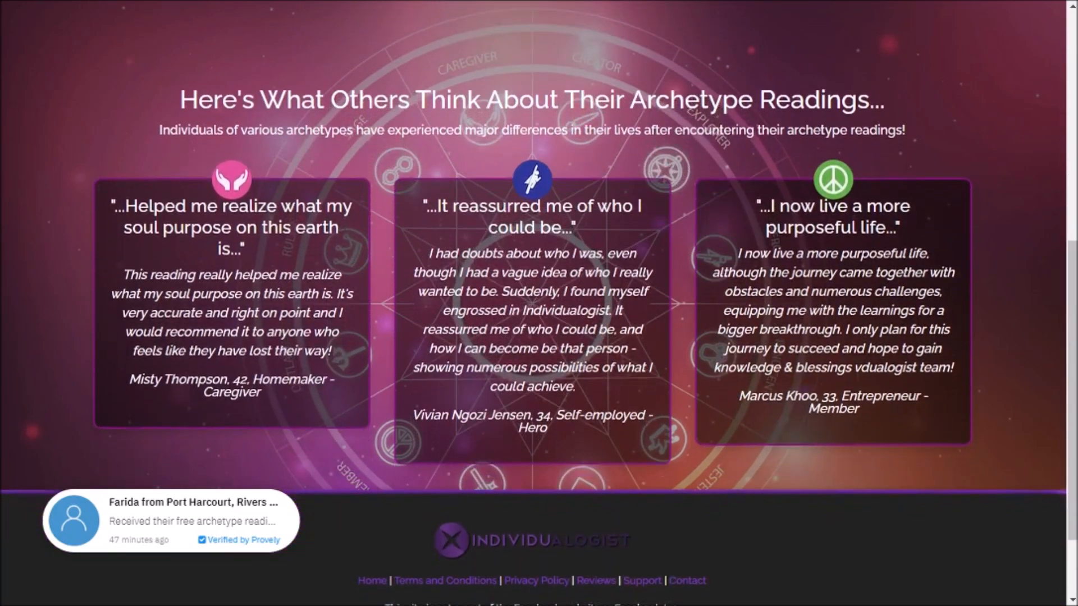